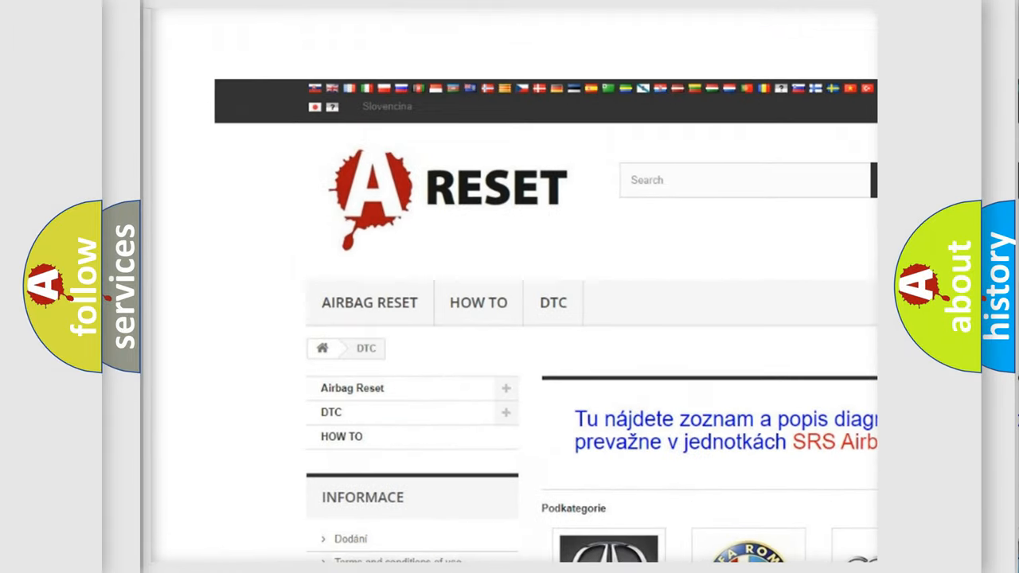
- Open the Fiat DTC page and browse its list of B-series airbag diagnostic codes
scroll(down, 3)
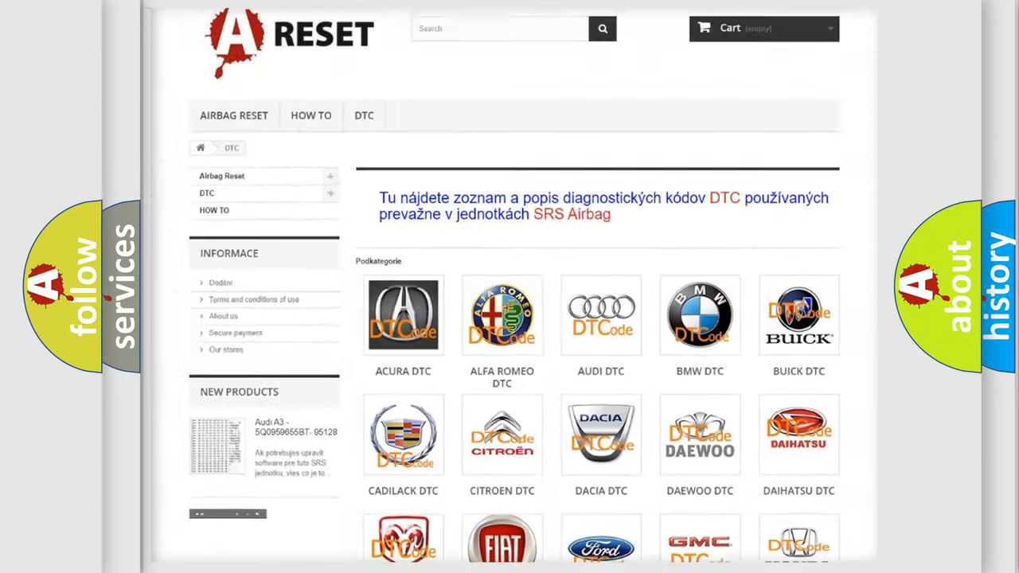
scroll(down, 3)
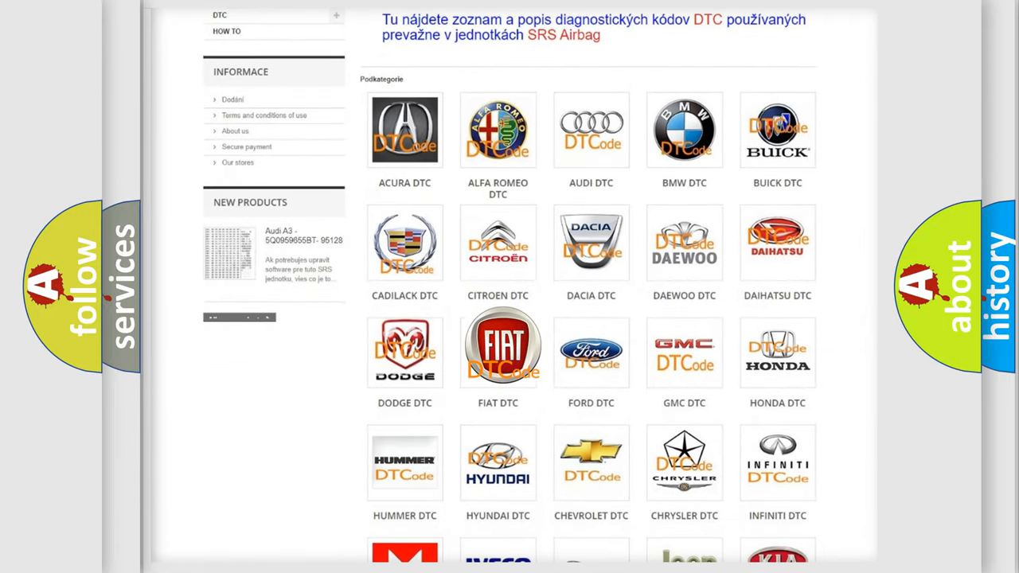
click(498, 352)
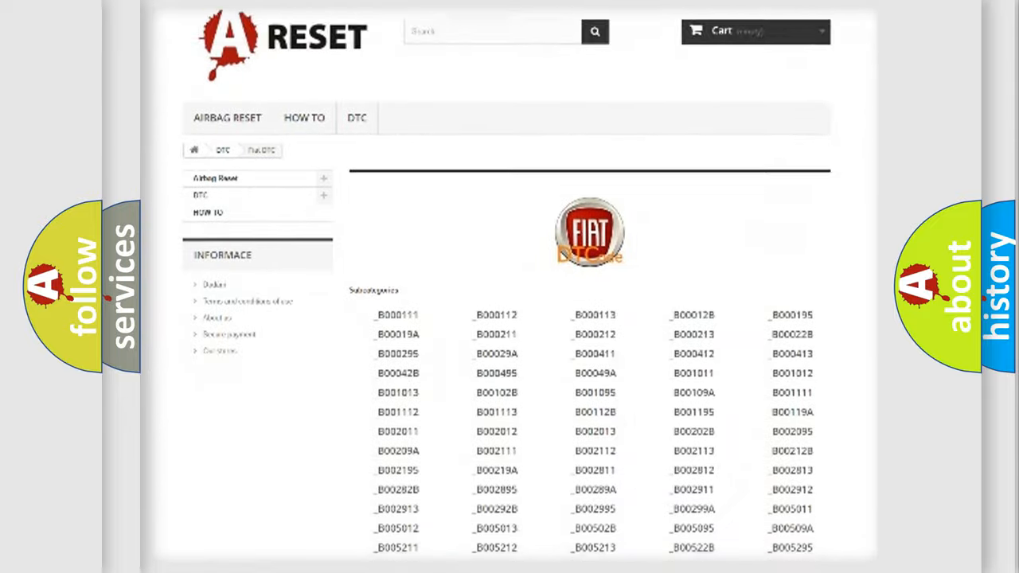
scroll(down, 3)
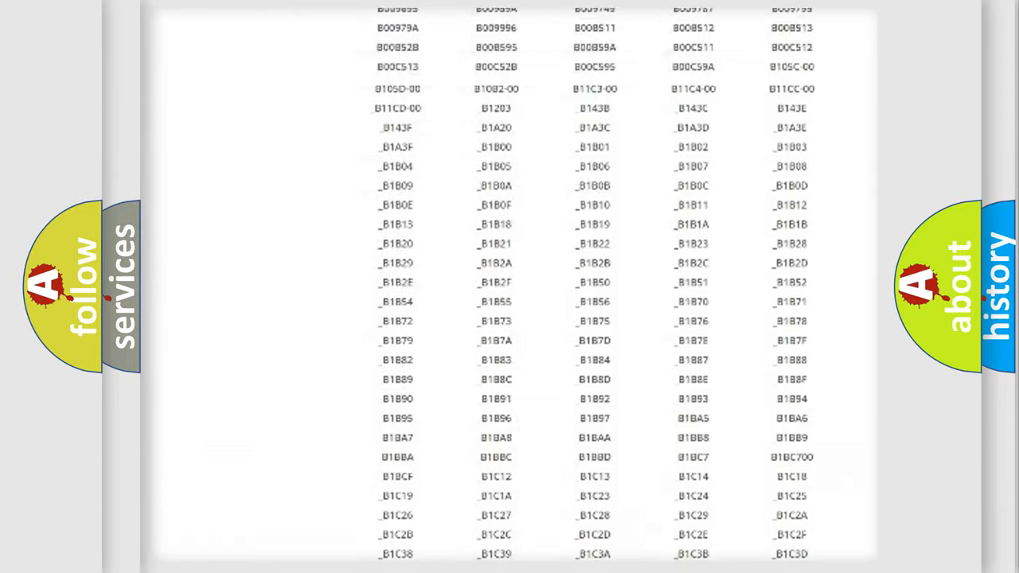
scroll(up, 3)
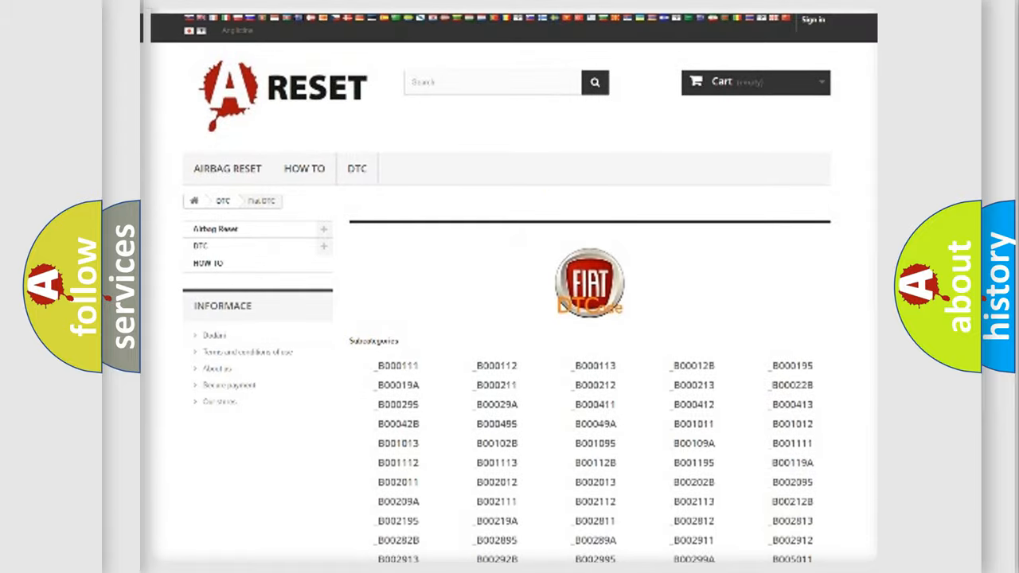